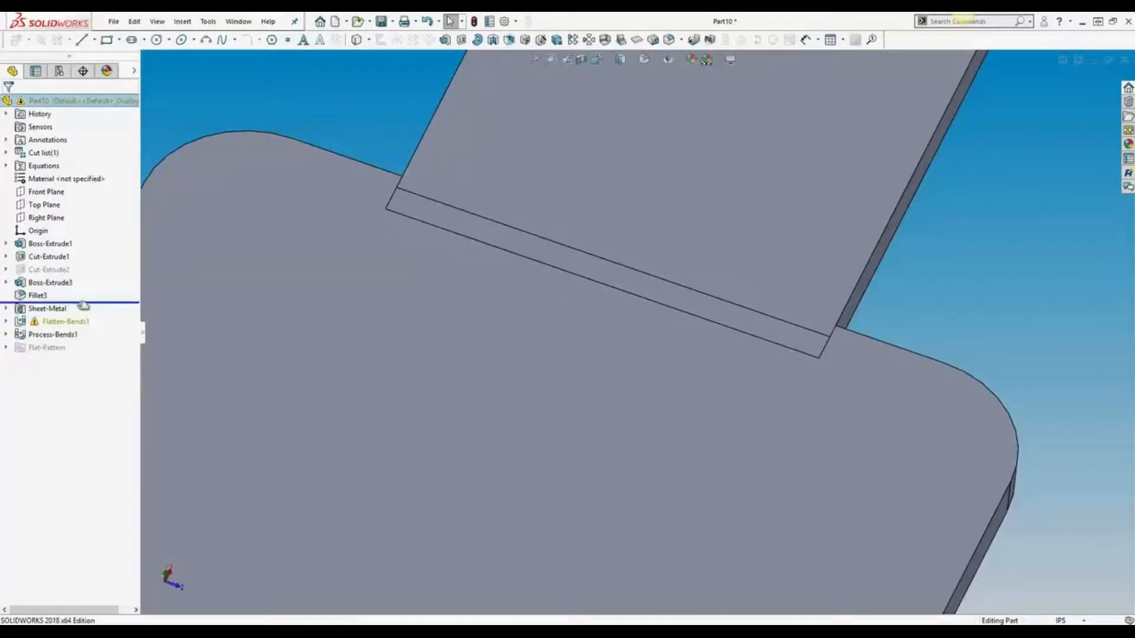
Start a sketch on the front face and draw a small corner rectangle beside the tab.
right_click(50, 270)
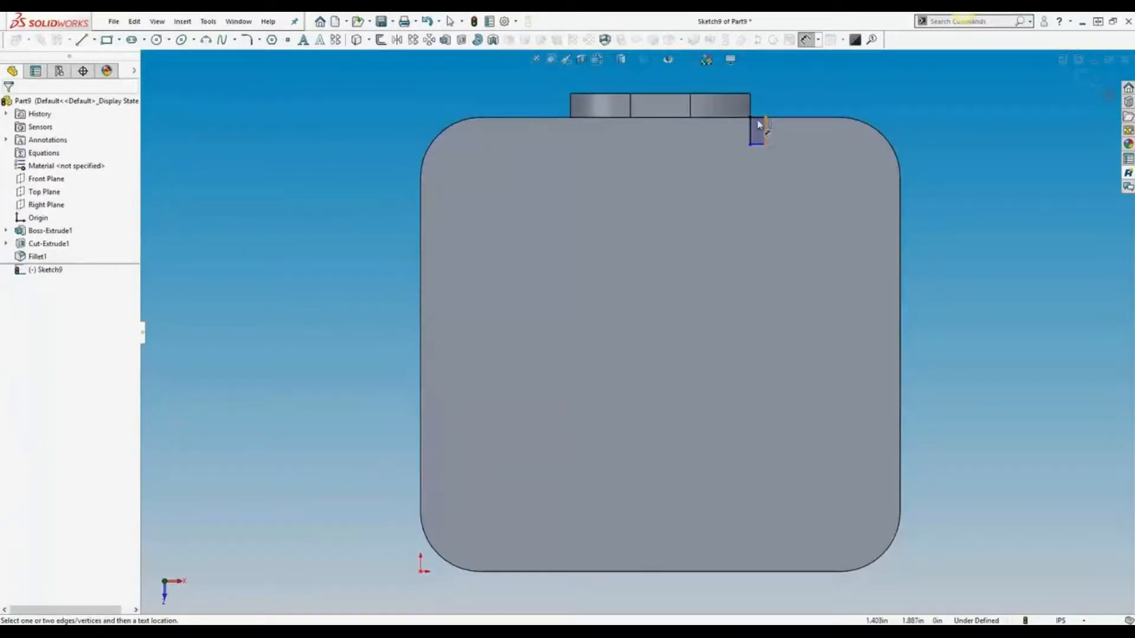
Dimension the rectangle's width and height both to 0.03 in with Smart Dimension.
left_click(756, 141)
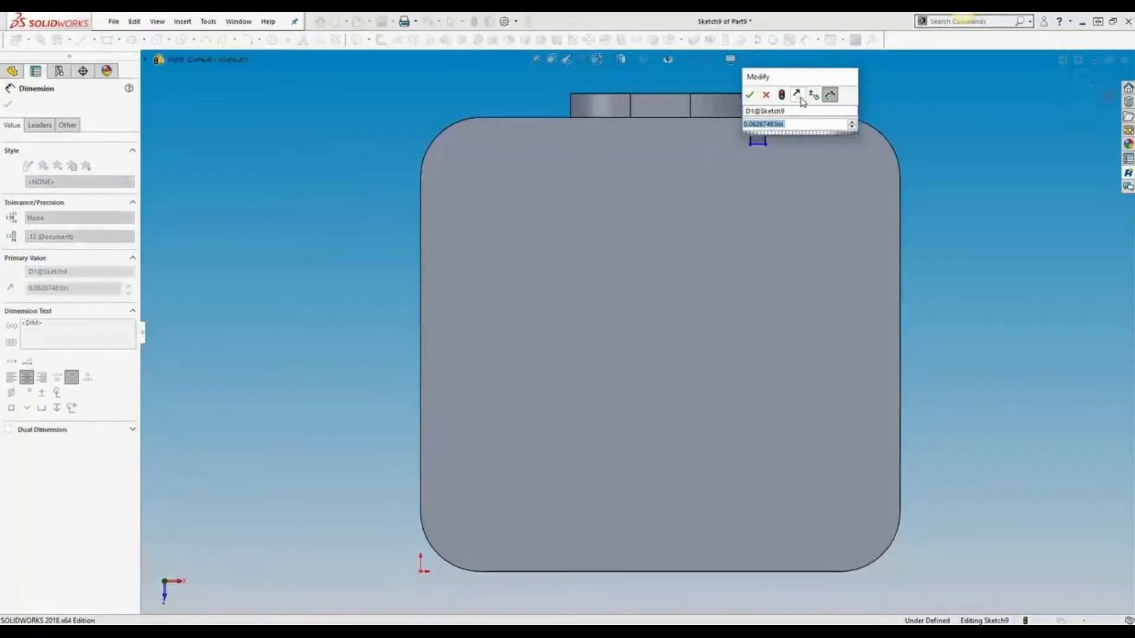
left_click(749, 95)
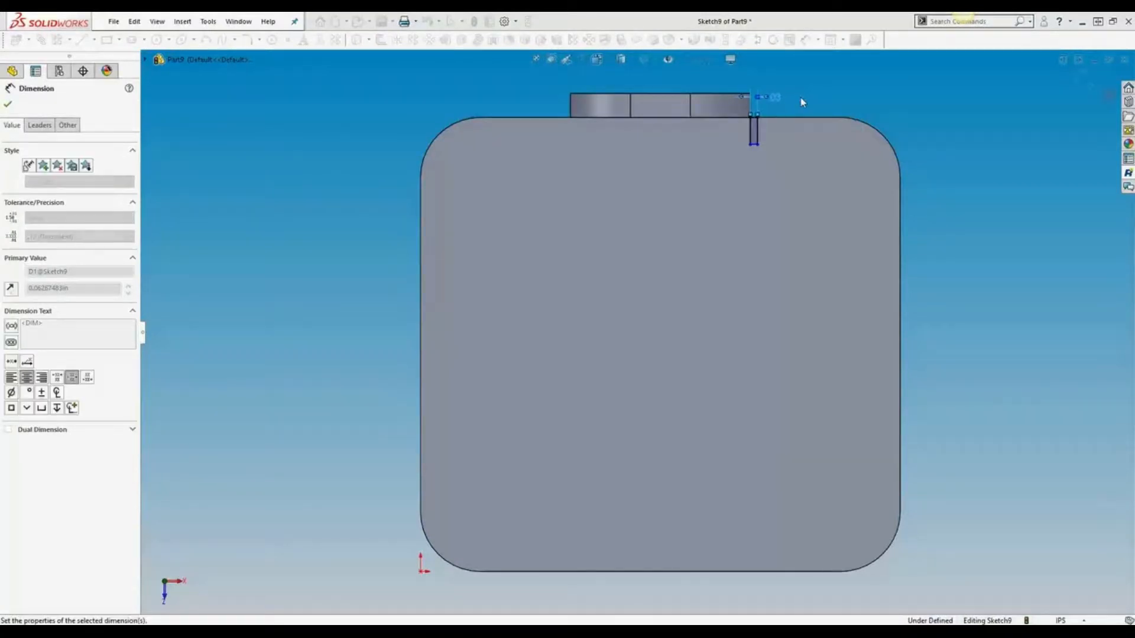
left_click(8, 103)
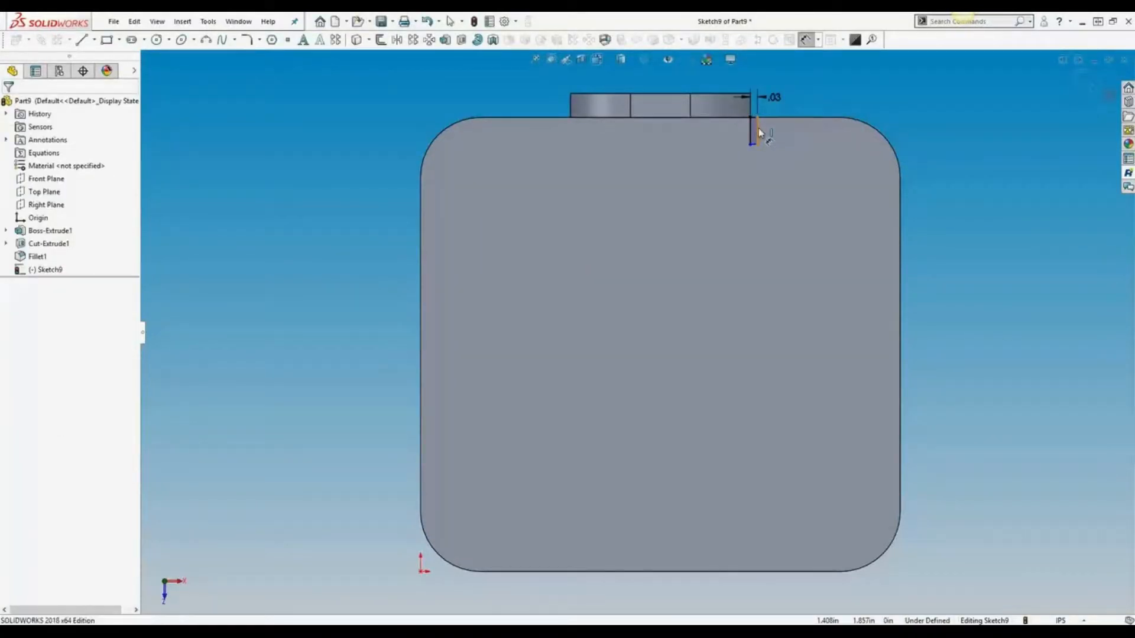
left_click(756, 141)
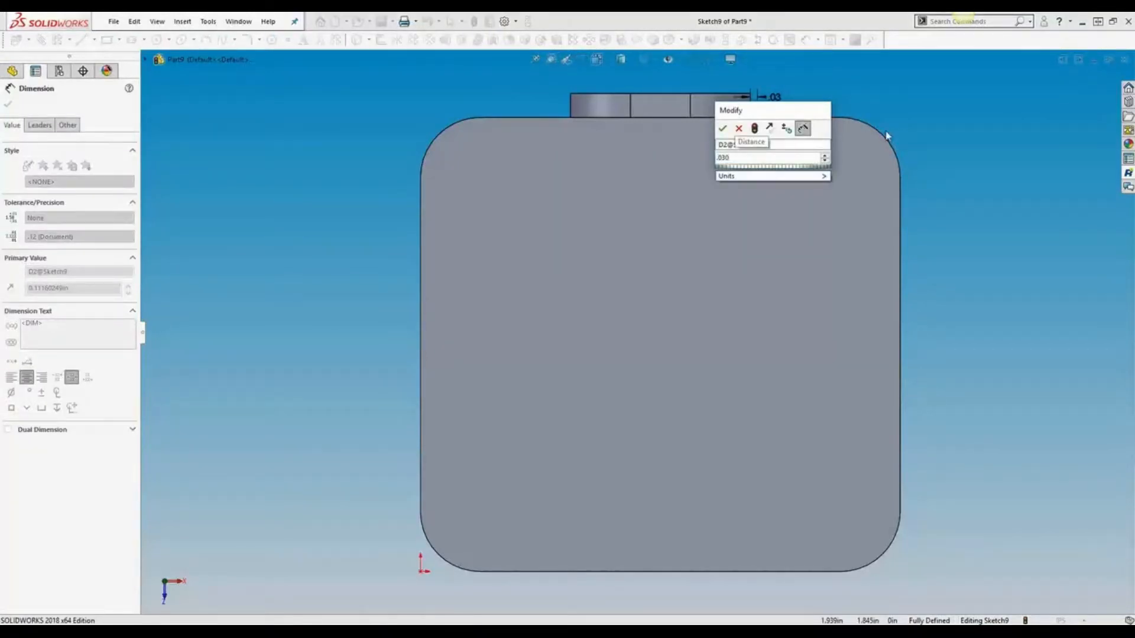
left_click(721, 128)
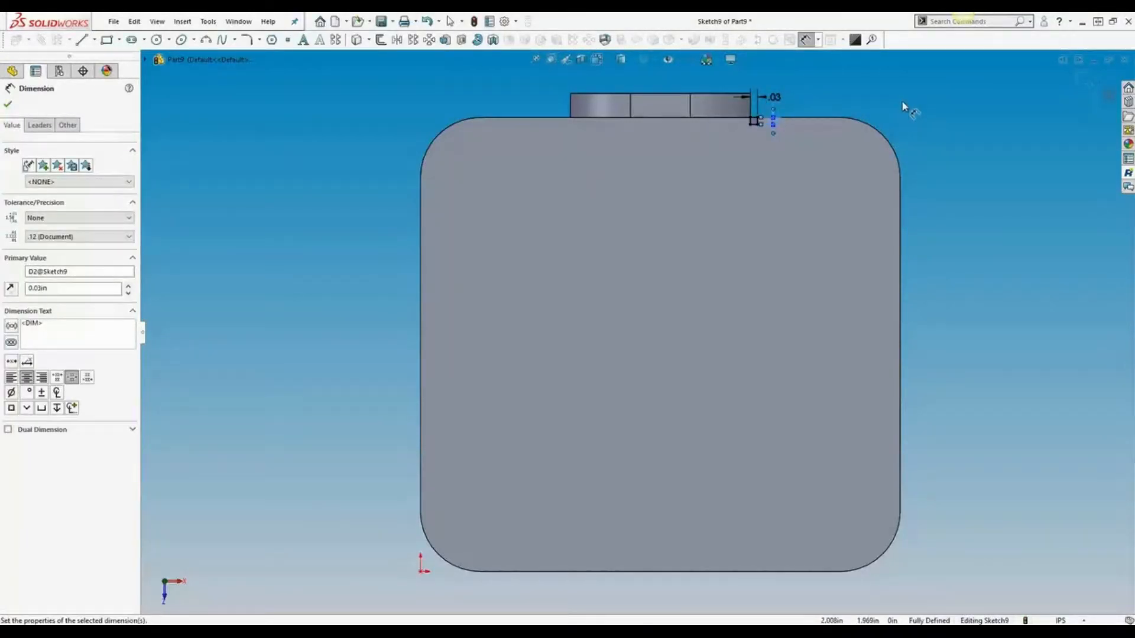
left_click(8, 104)
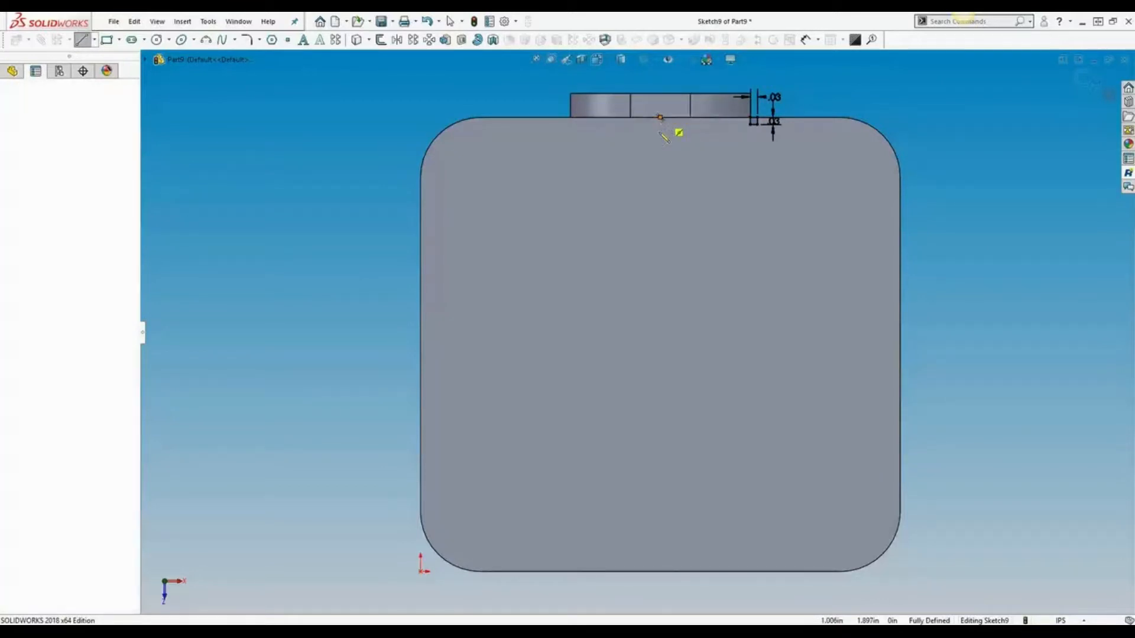